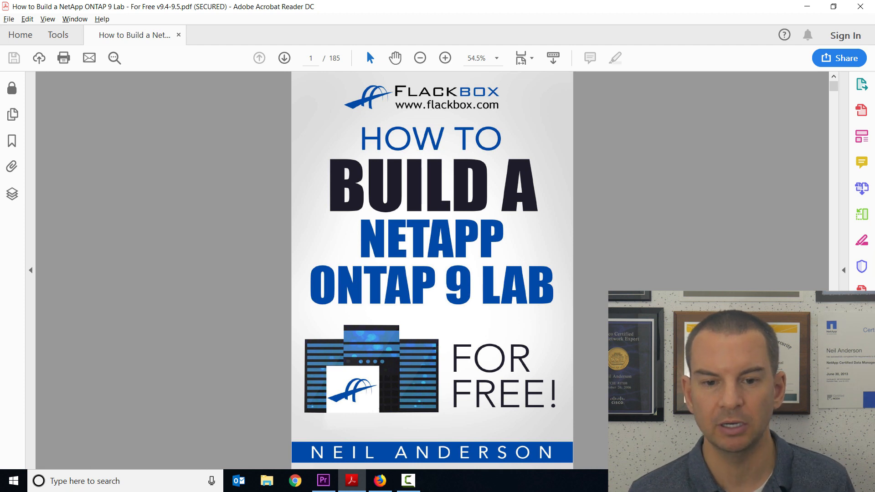
mouse_move(423, 116)
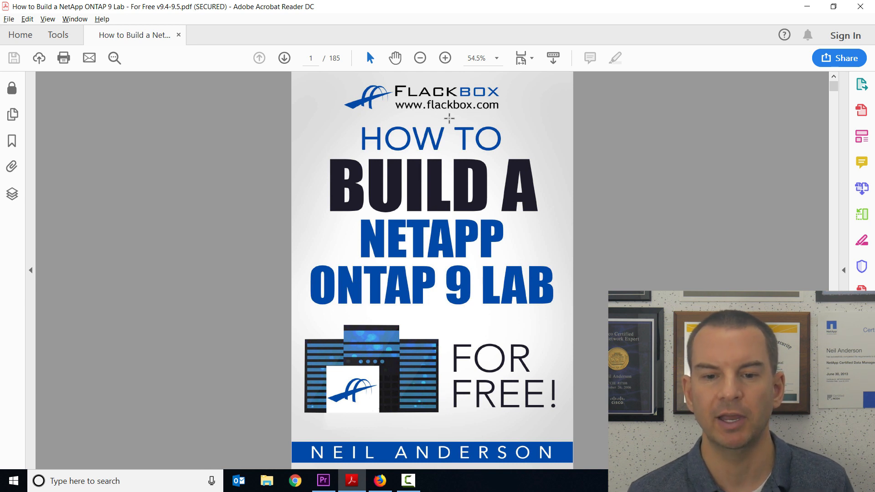
mouse_move(591, 120)
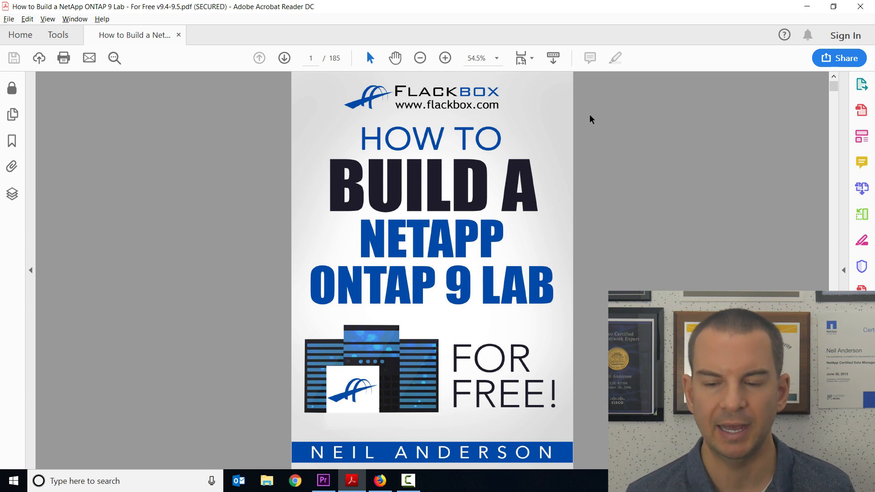
Scroll down the NetApp ONTAP lab guide to page 18, the VyOS Router Build section
left_click_drag(834, 84, 834, 103)
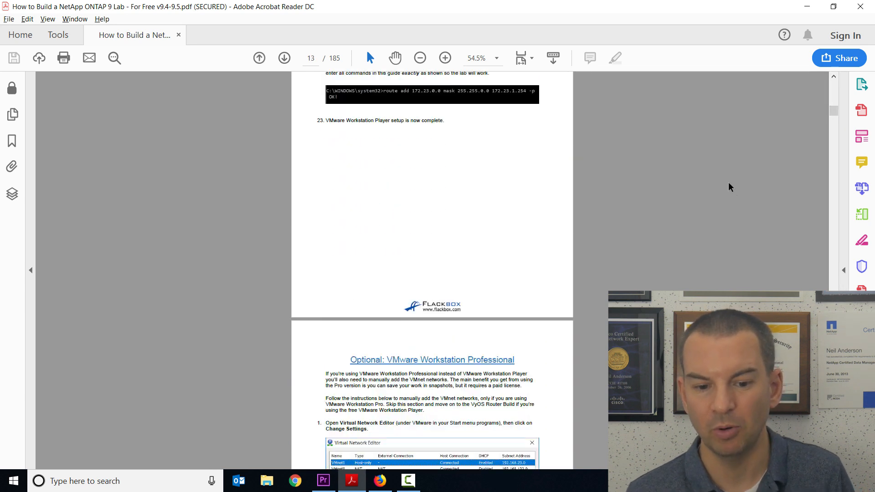
scroll("down", 3)
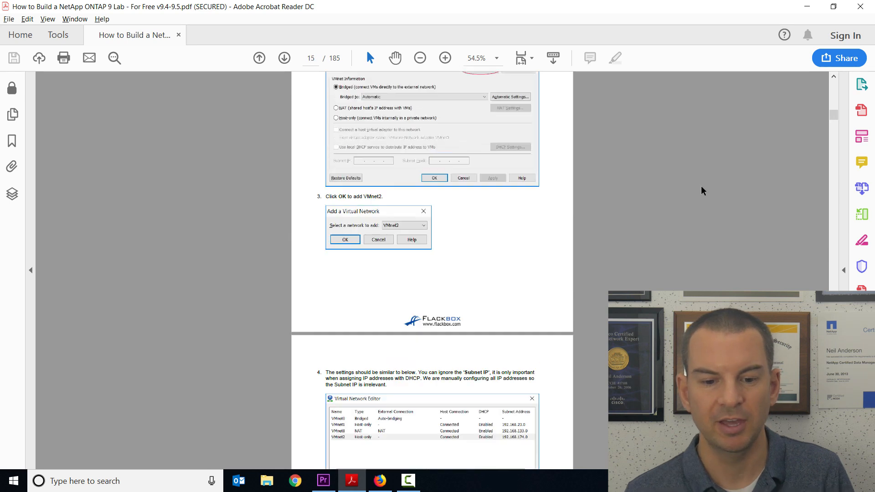
scroll("down", 3)
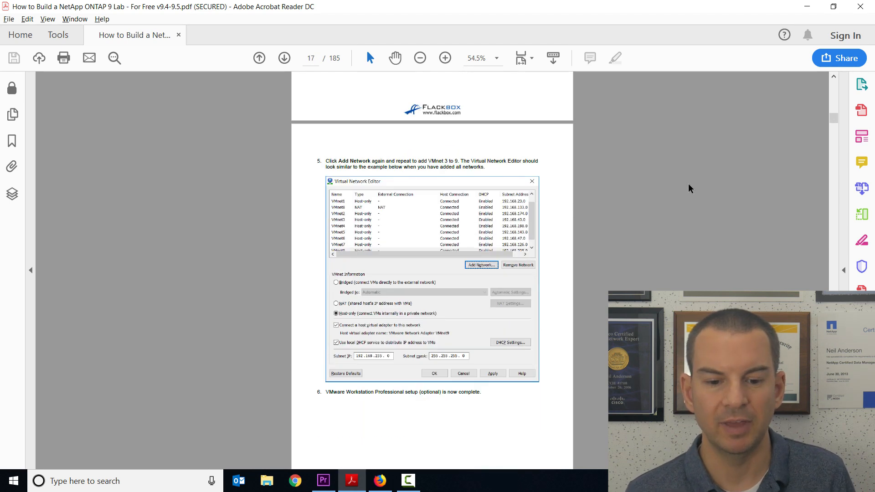
scroll("down", 3)
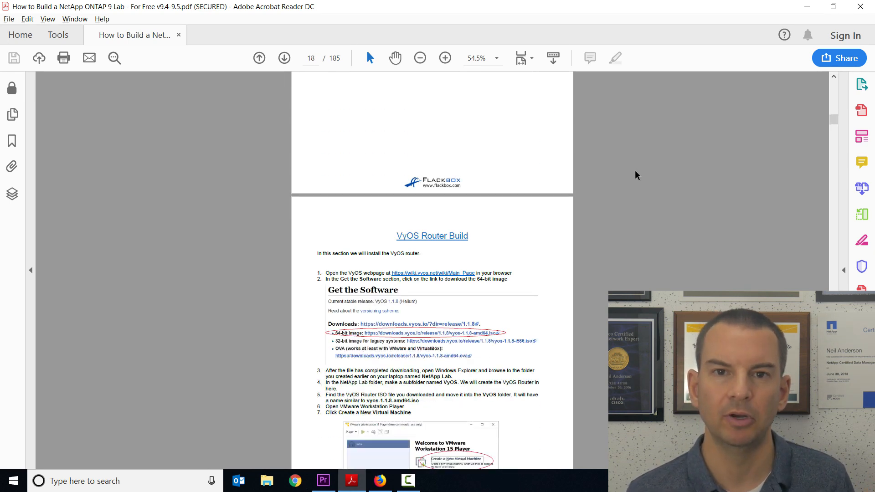
scroll("down", 3)
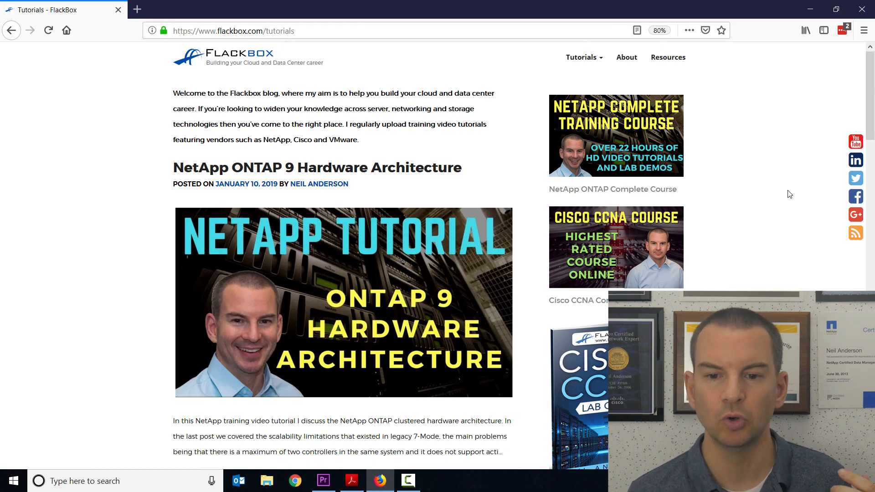
mouse_move(601, 63)
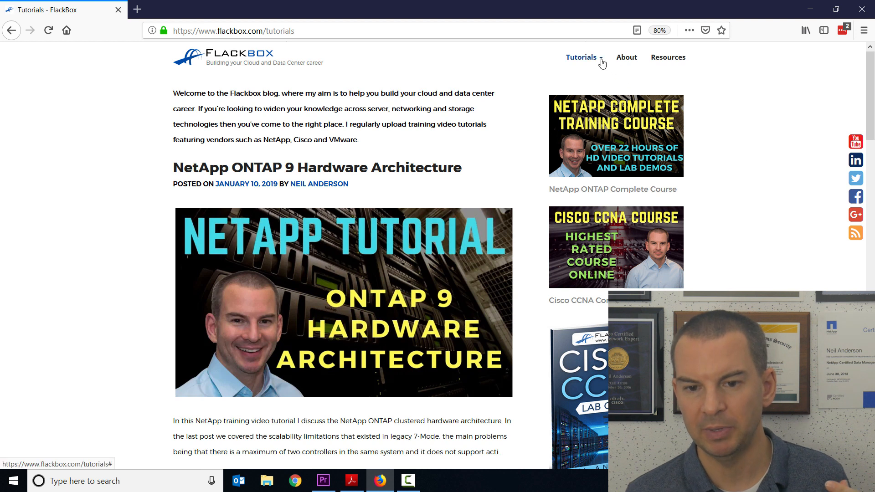
Expand the Tutorials menu to list the NetApp, Cisco, SAN/NAS and Cloud categories
left_click(581, 56)
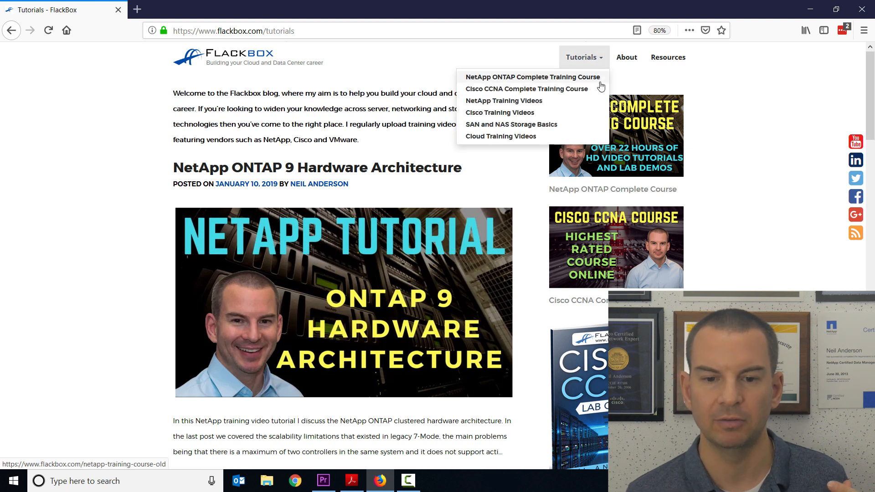
mouse_move(505, 104)
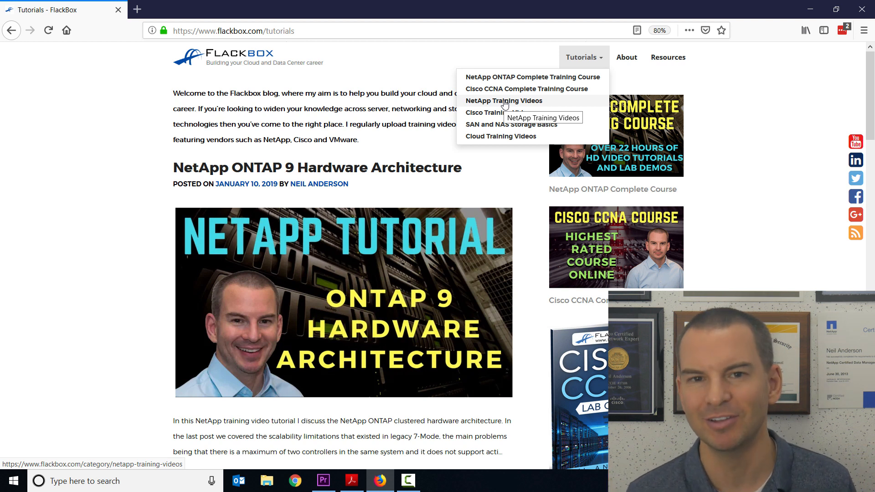
mouse_move(496, 87)
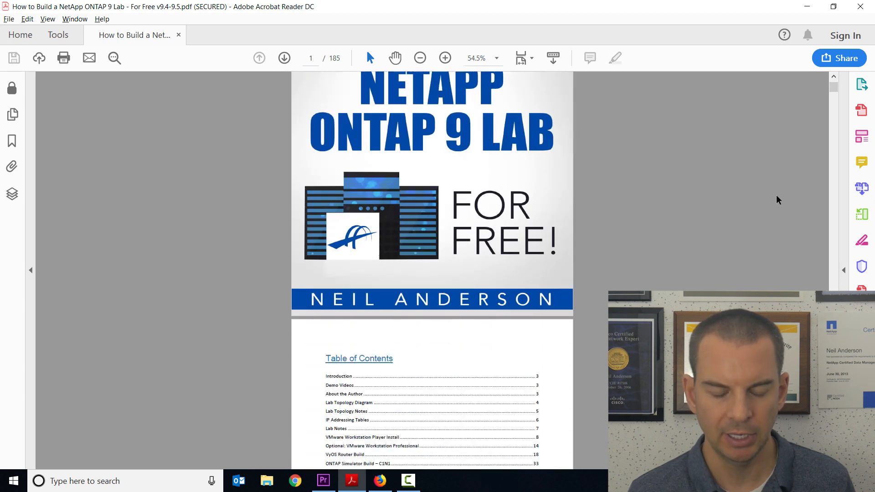
Scroll the lab guide to page 4, the Lab Topology Diagram
scroll("down", 3)
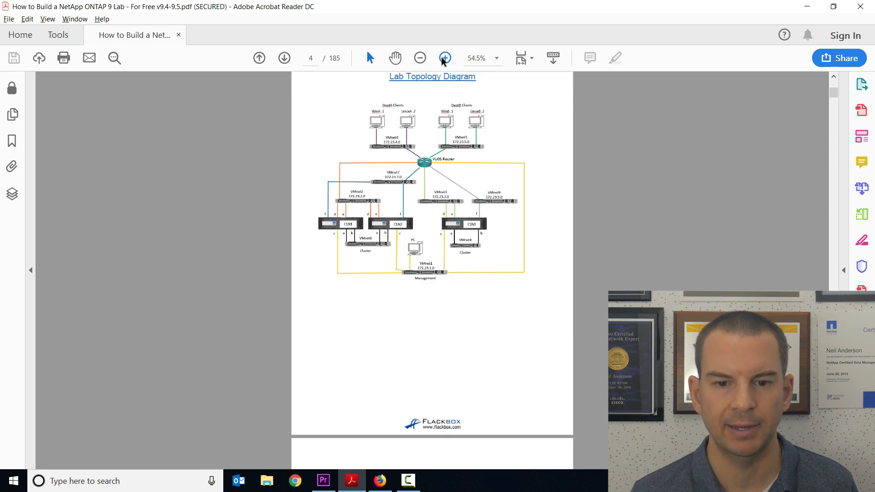
Zoom the Lab Topology Diagram page to 100% so its network labels are readable
left_click(445, 59)
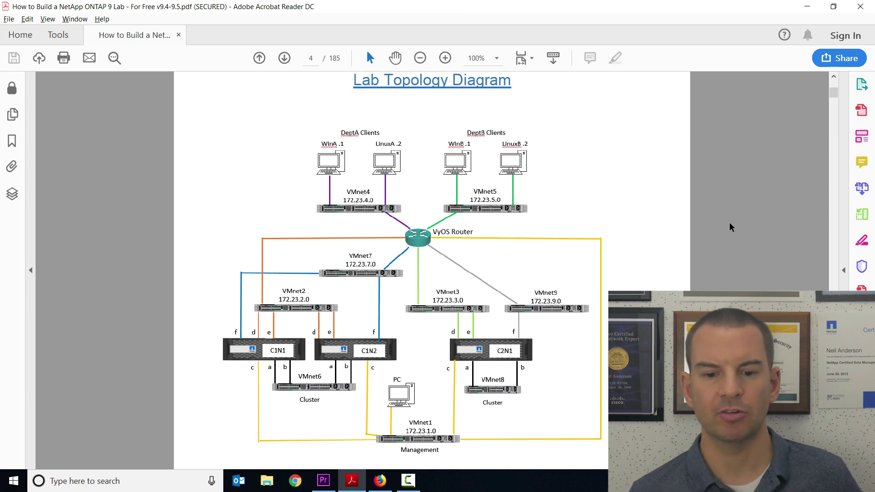
mouse_move(505, 90)
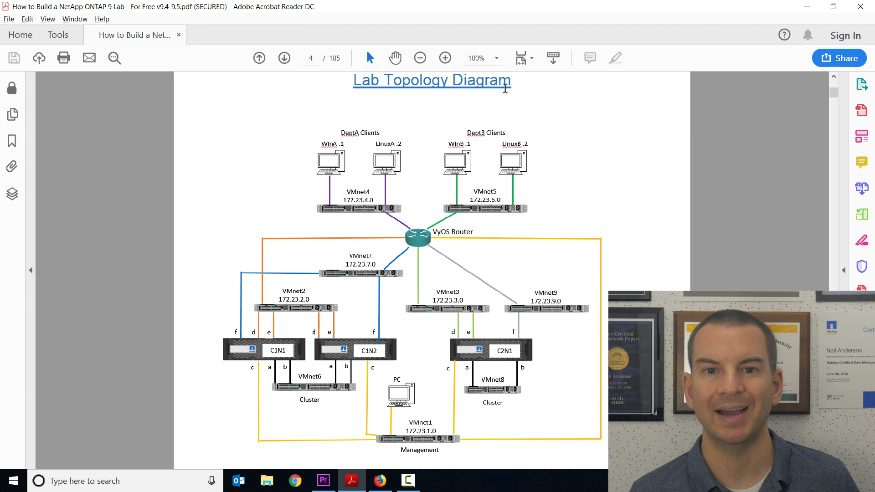
mouse_move(644, 243)
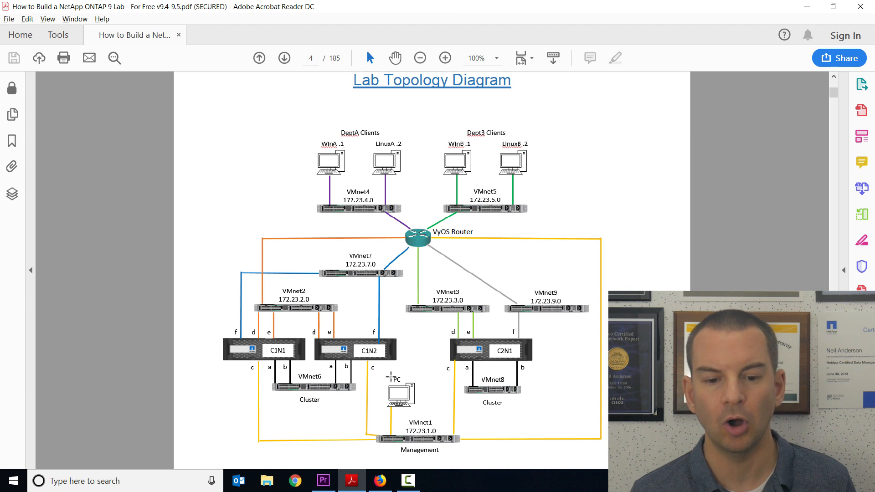
mouse_move(374, 382)
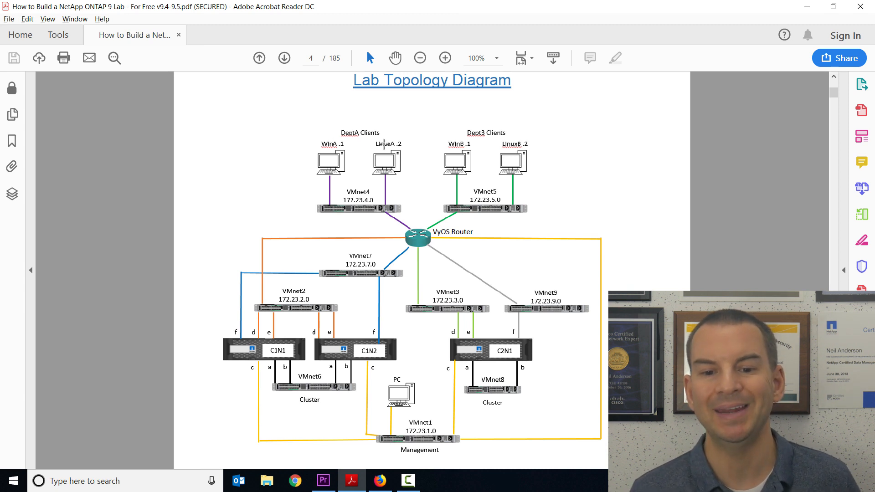
mouse_move(481, 149)
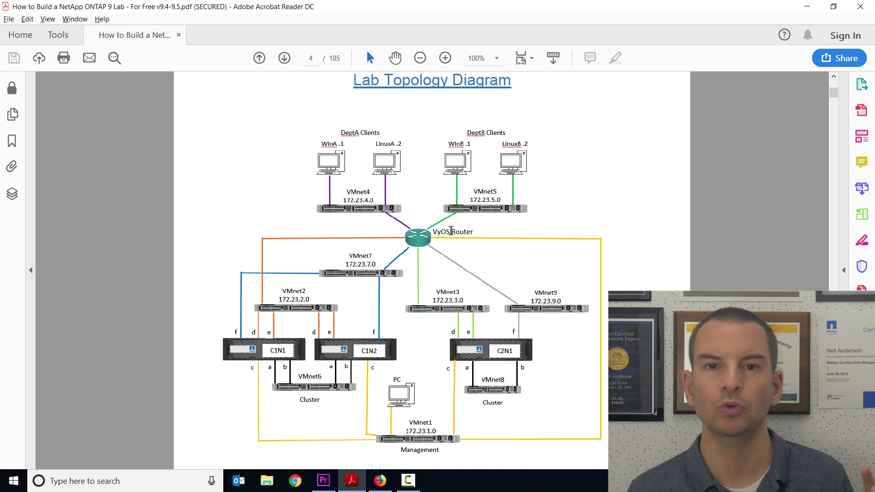
mouse_move(574, 288)
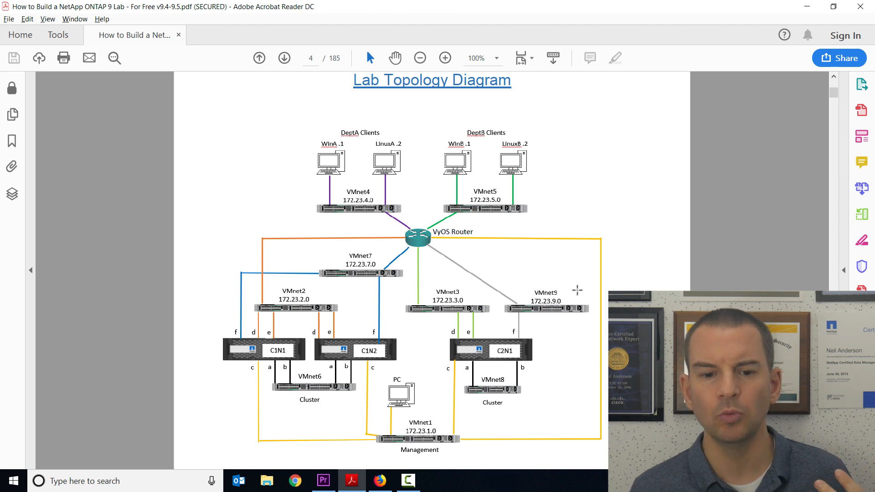